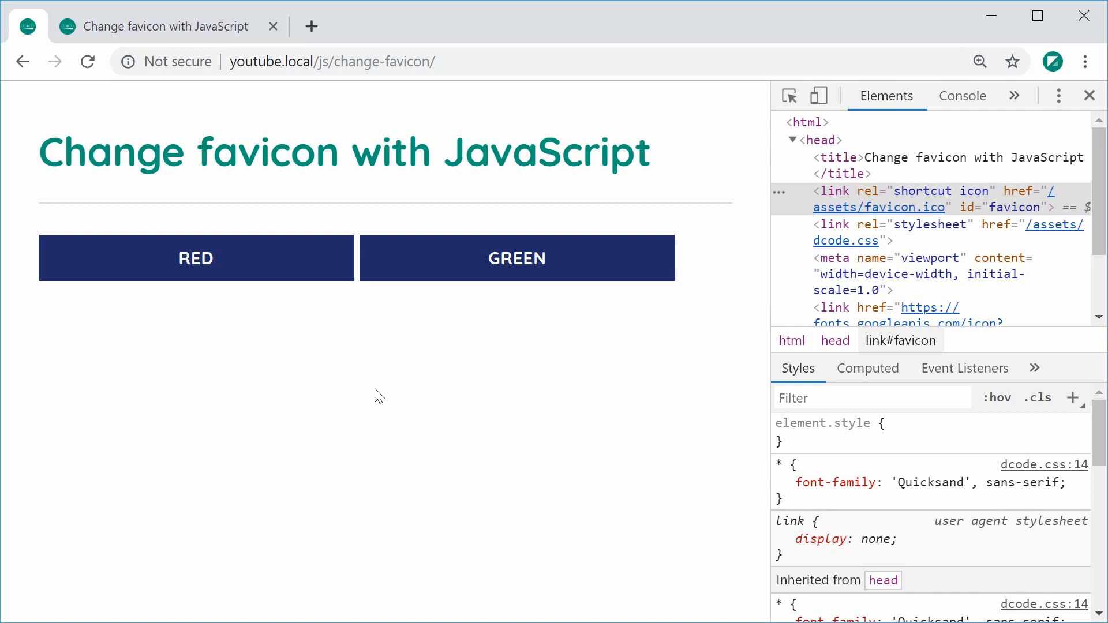
{"action": "mouse_move", "coordinate": [28, 27]}
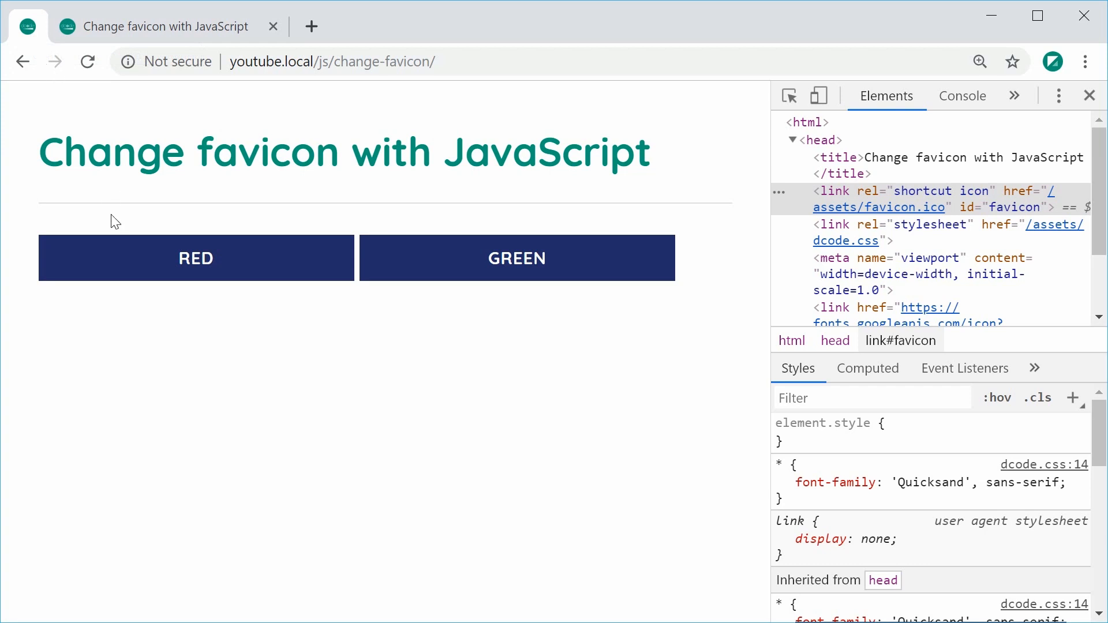
Add onclick handlers calling toRed() on the Red button and toGreen() on the Green button, then save
{"action": "left_click", "coordinate": [195, 257]}
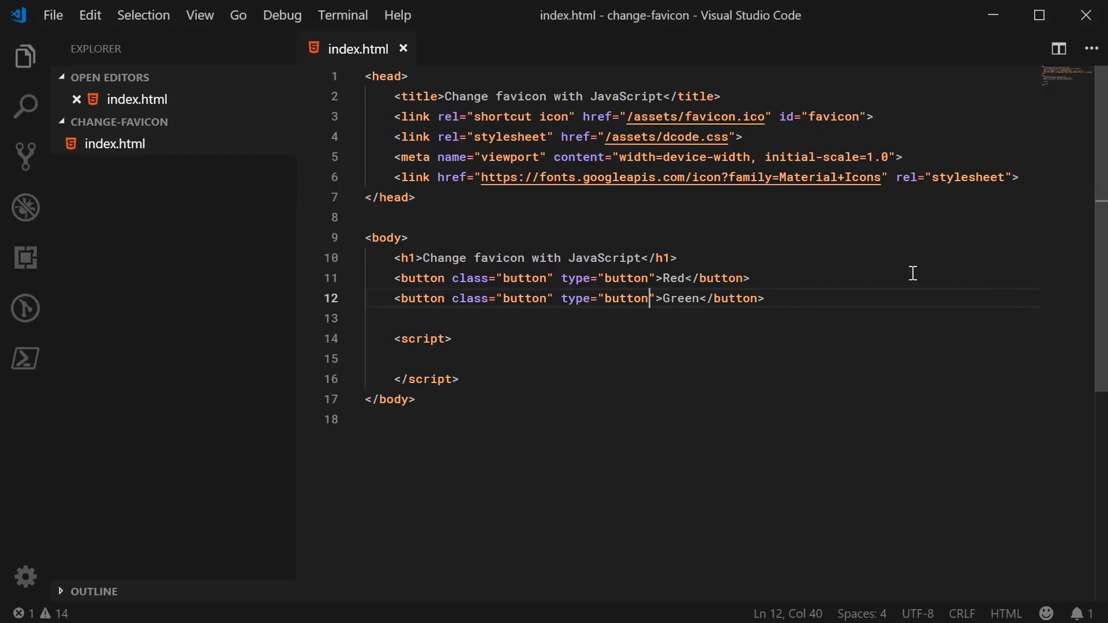
{"action": "mouse_move", "coordinate": [730, 116]}
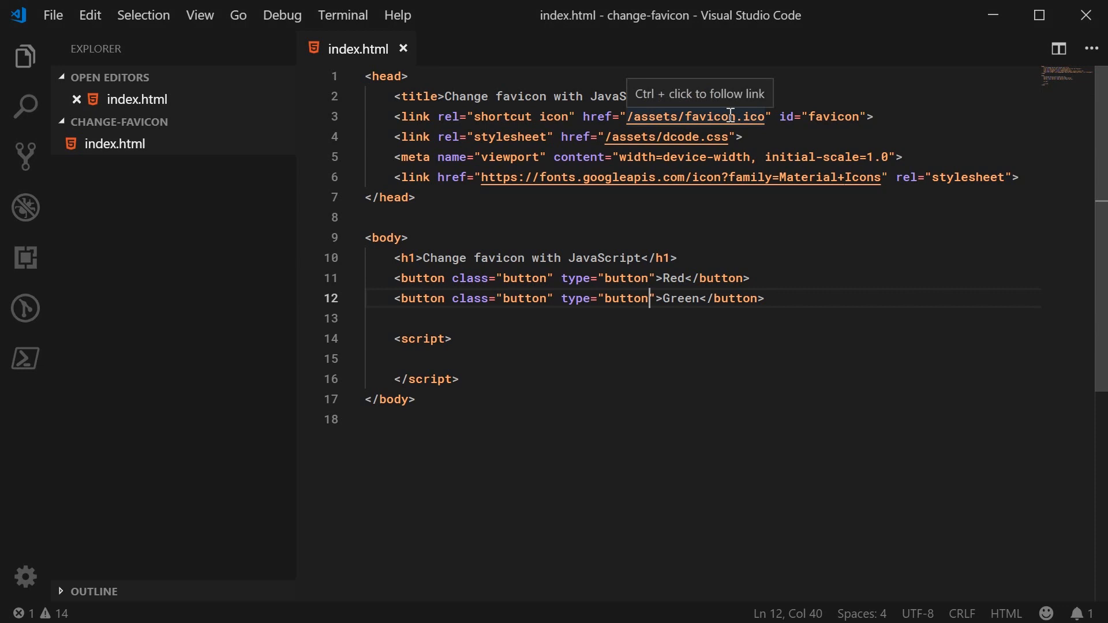
{"action": "mouse_move", "coordinate": [787, 277]}
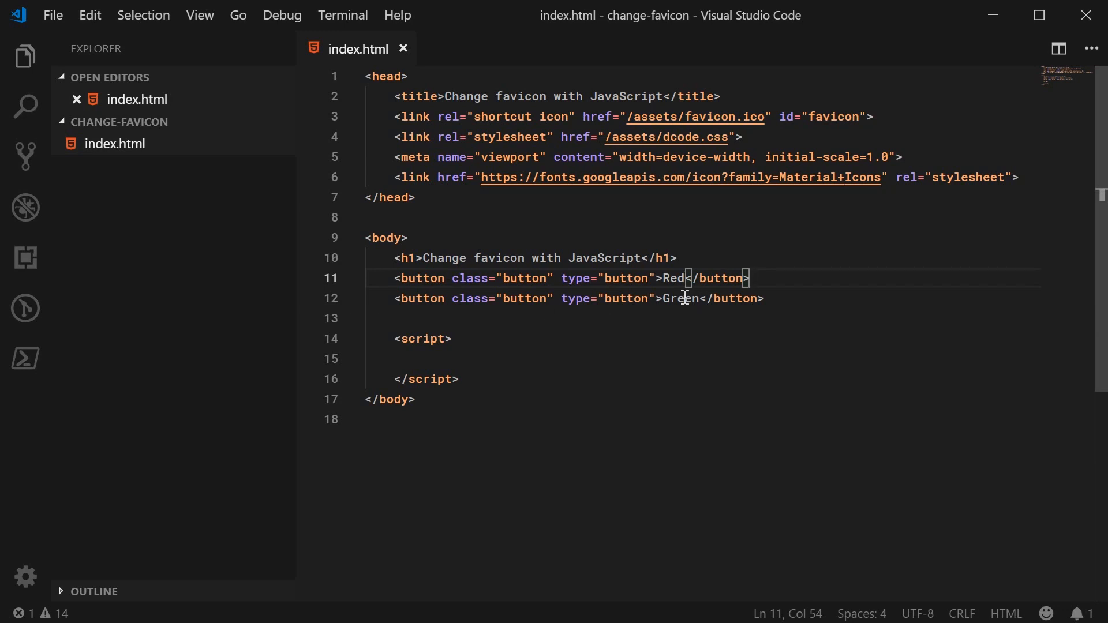
{"action": "left_click", "coordinate": [655, 278]}
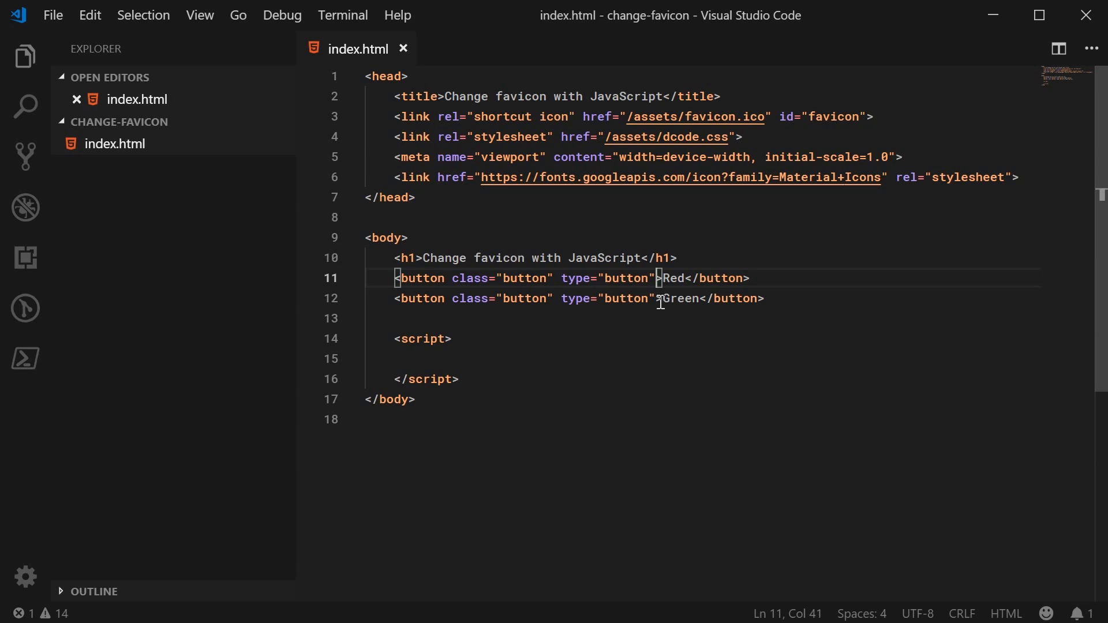
{"action": "type", "text": "onclick=\""}
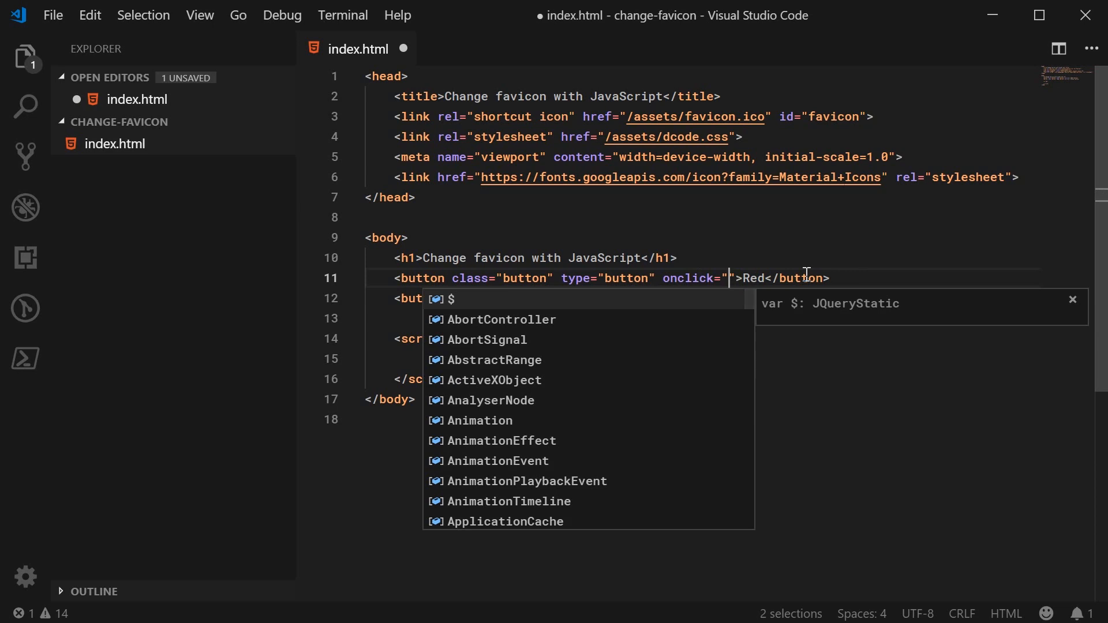
{"action": "type", "text": "toRed("}
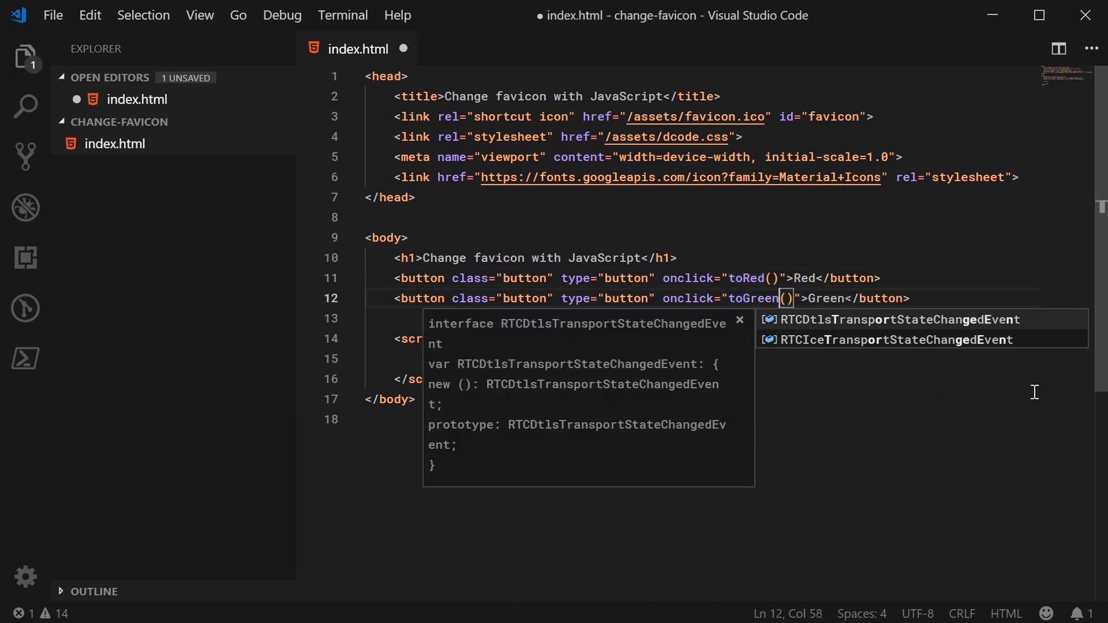
{"action": "key", "text": "ctrl+s"}
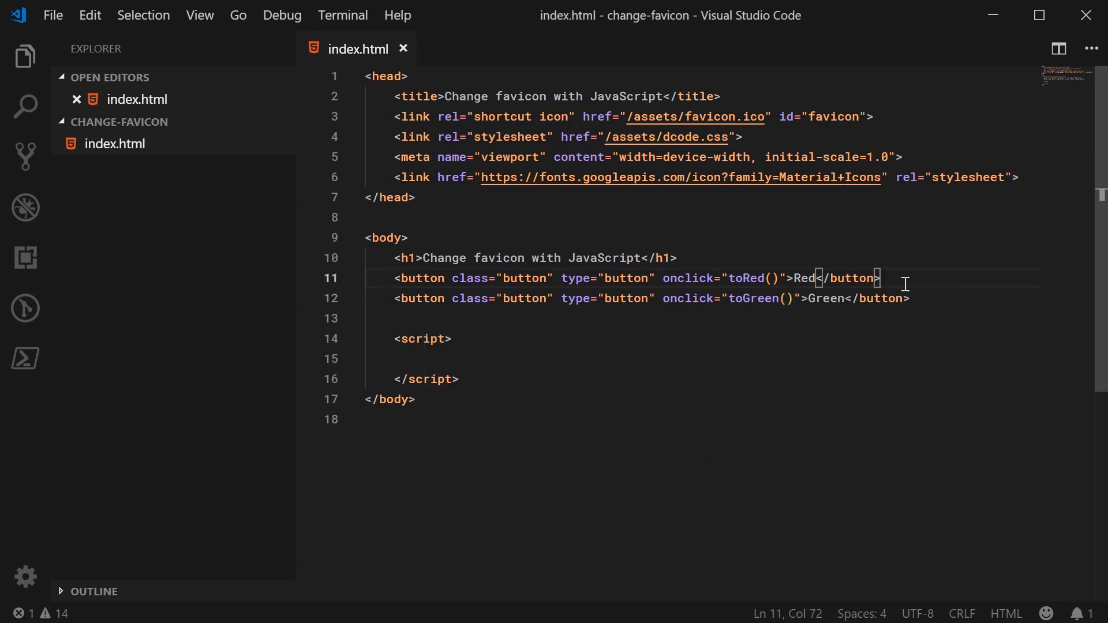
{"action": "mouse_move", "coordinate": [643, 312]}
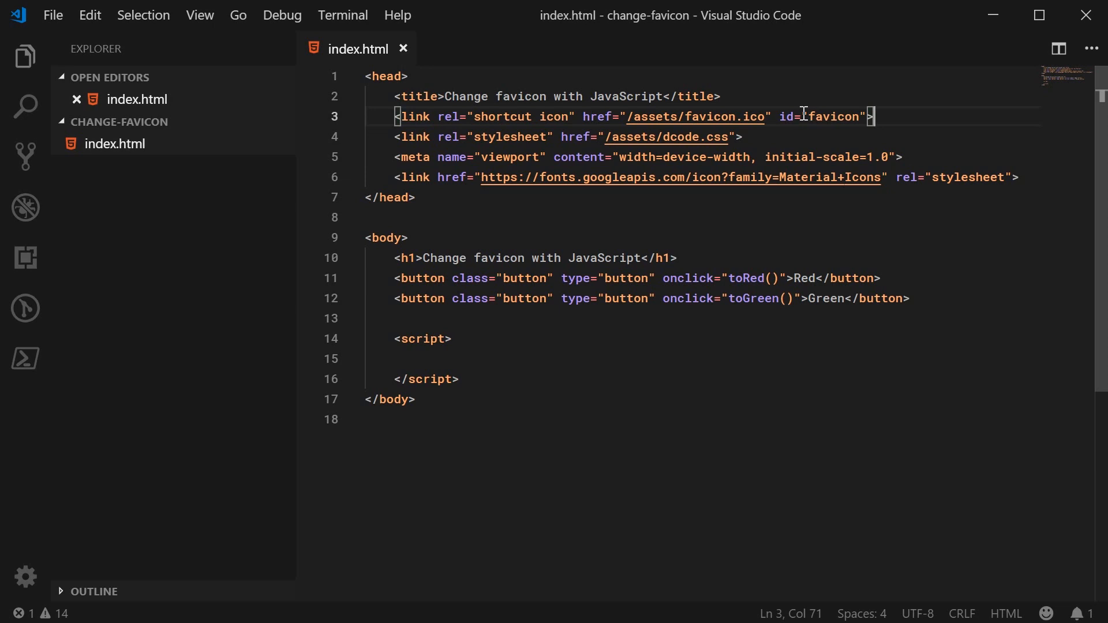
Write const favicon = document.getElementById in the script and save
{"action": "left_click", "coordinate": [492, 358]}
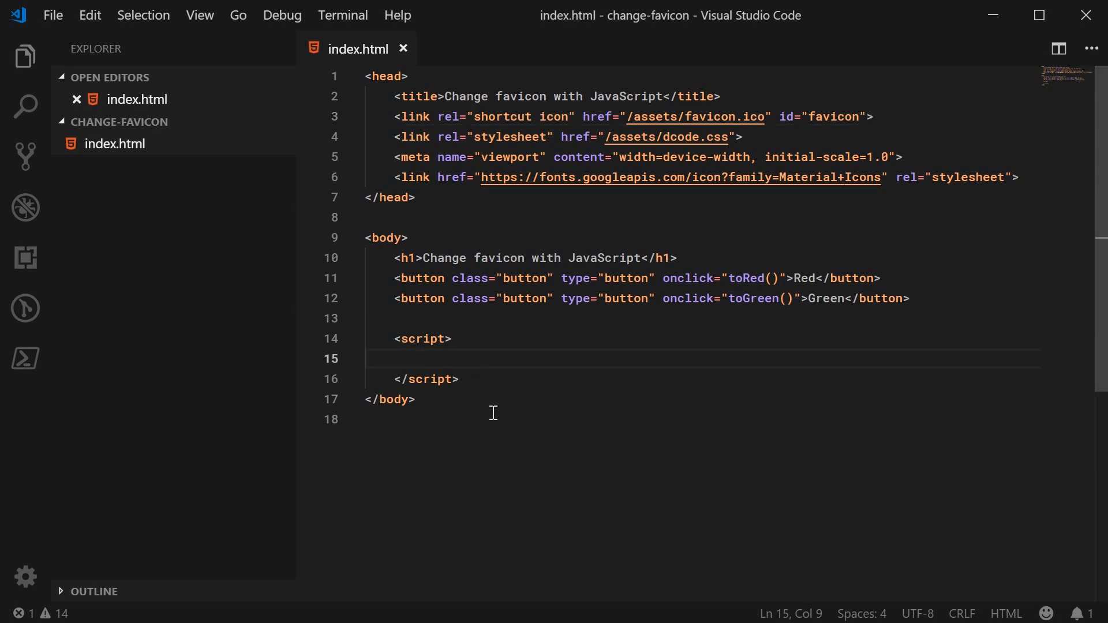
{"action": "type", "text": "const fa"}
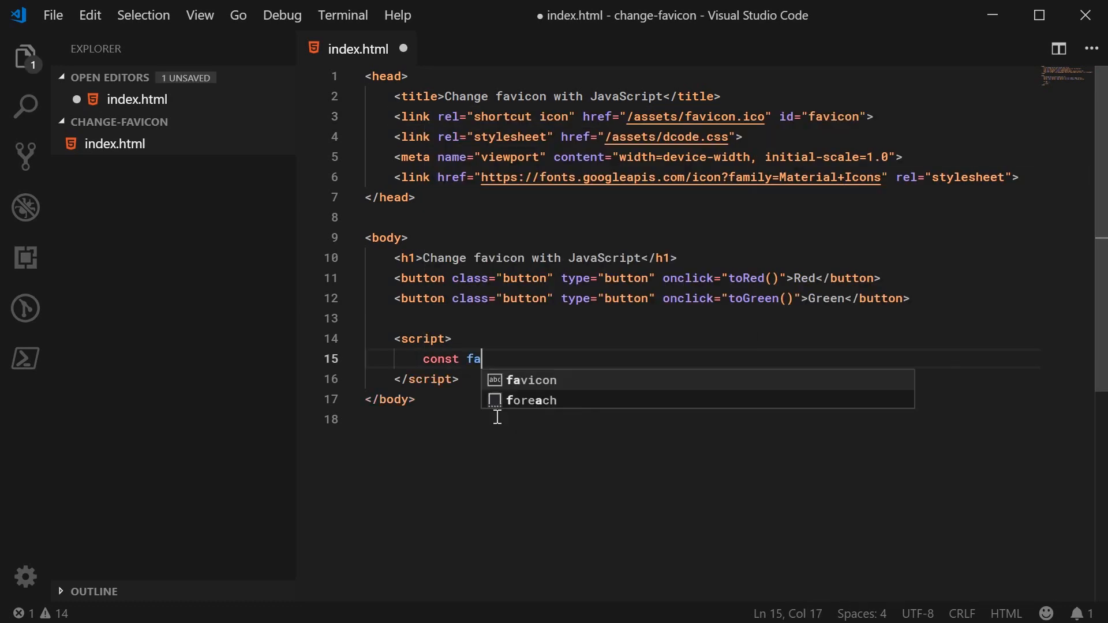
{"action": "type", "text": "vicon = documen"}
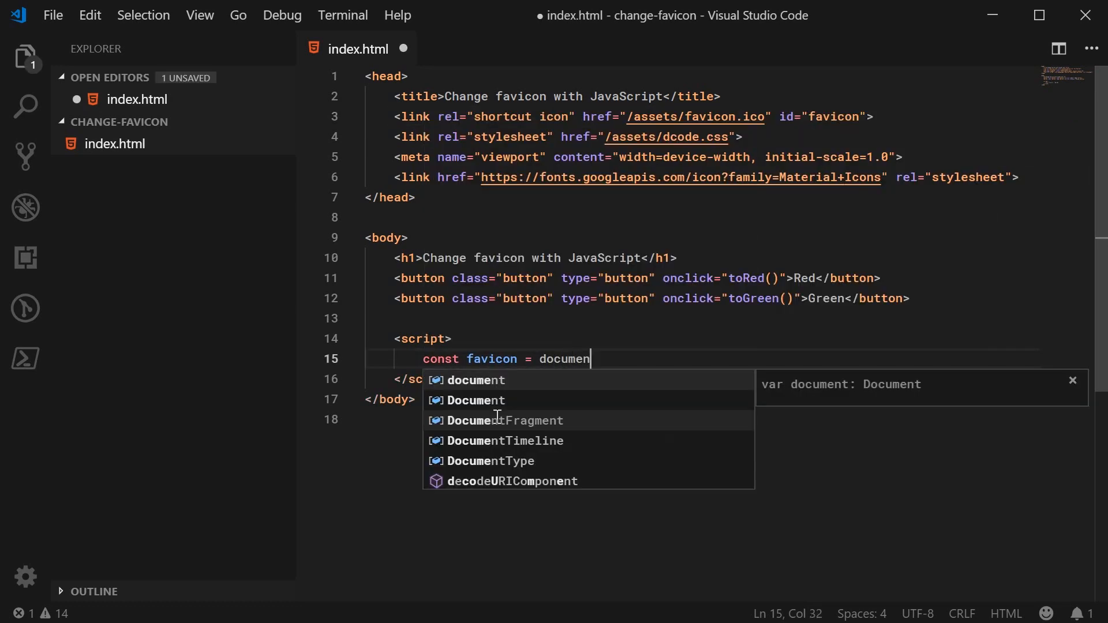
{"action": "type", "text": "t.getElementById(\"favicon\");"}
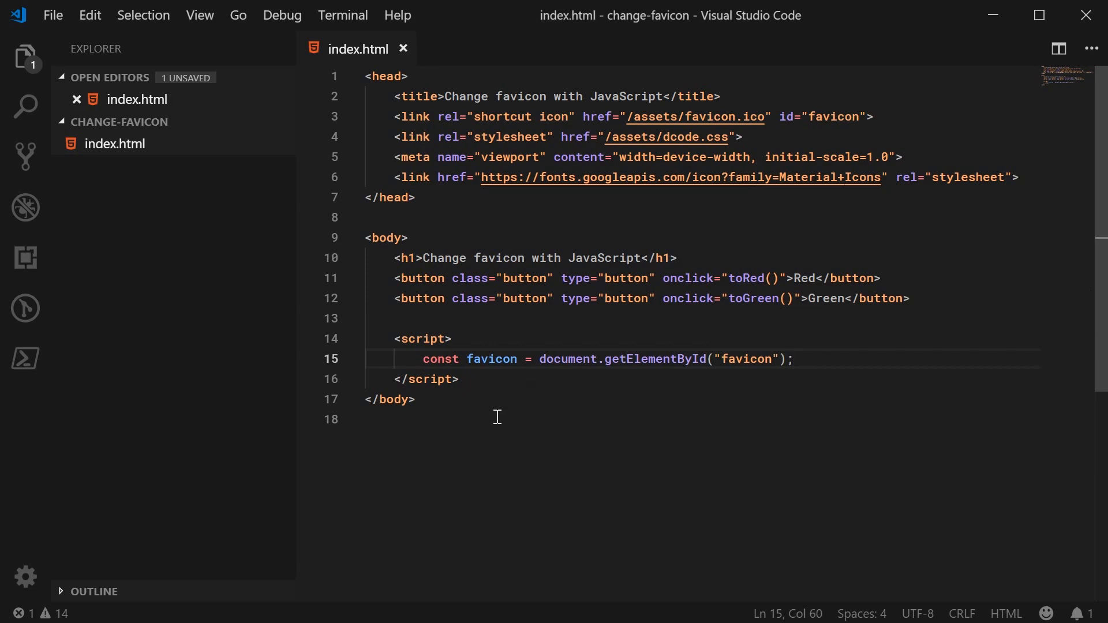
{"action": "key", "text": "ctrl+s"}
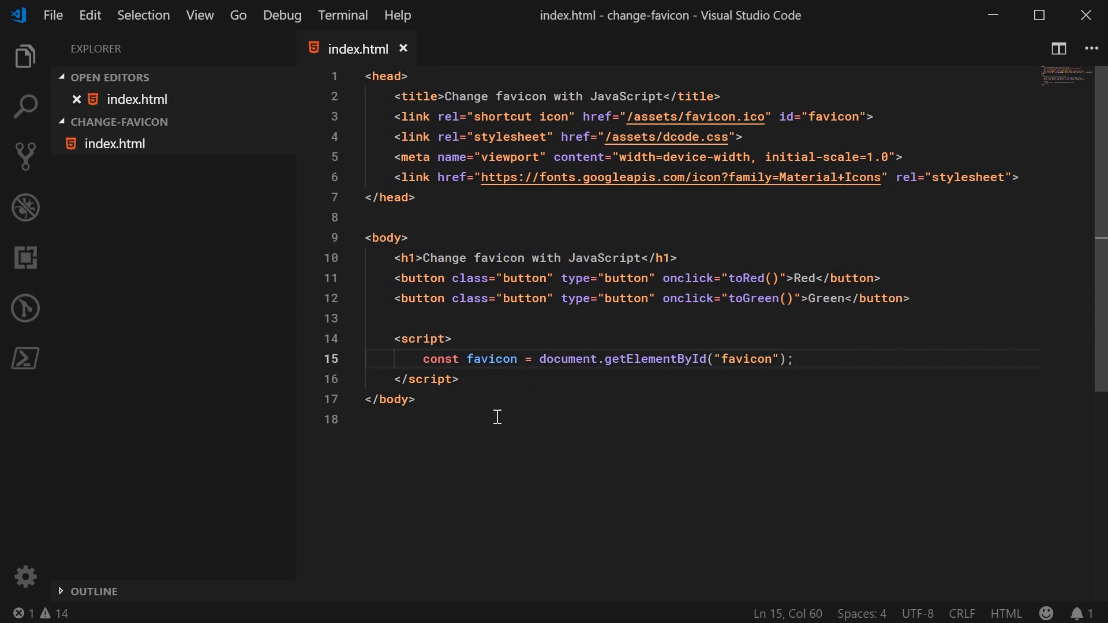
{"action": "mouse_move", "coordinate": [437, 339]}
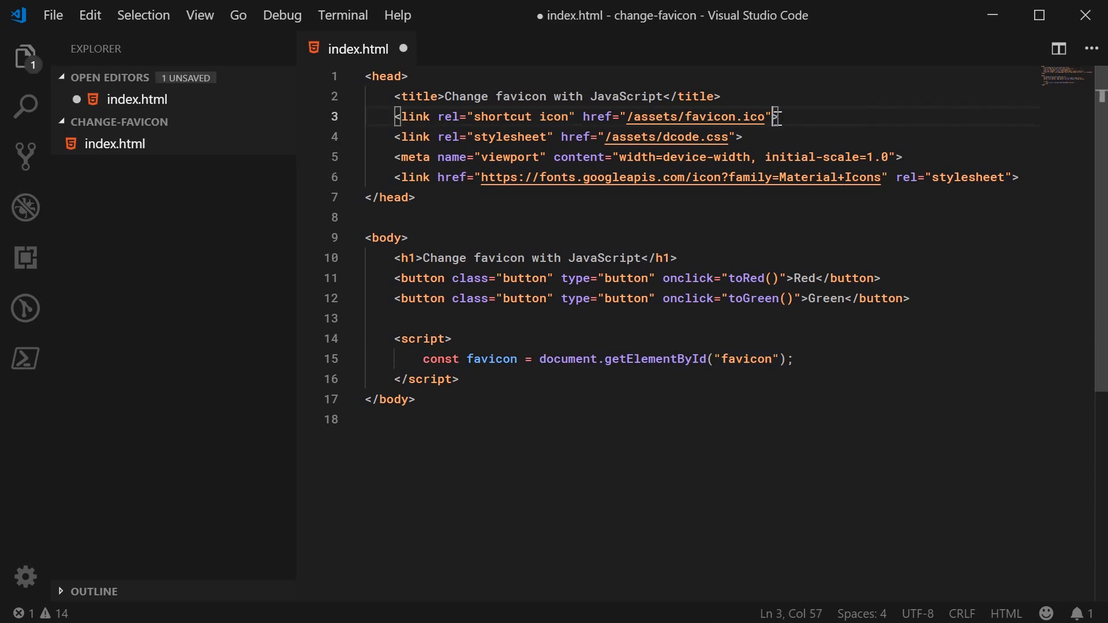
Replace getElementById with querySelector("link[rel='shortcut icon']") for the favicon constant
{"action": "double_click", "coordinate": [654, 359]}
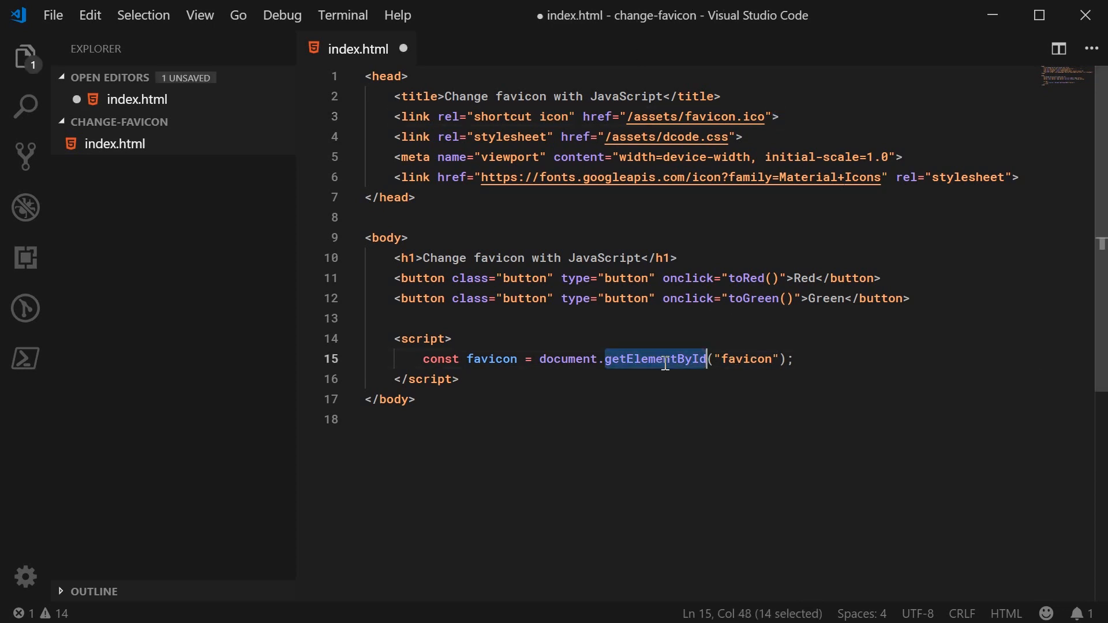
{"action": "type", "text": "querySelector"}
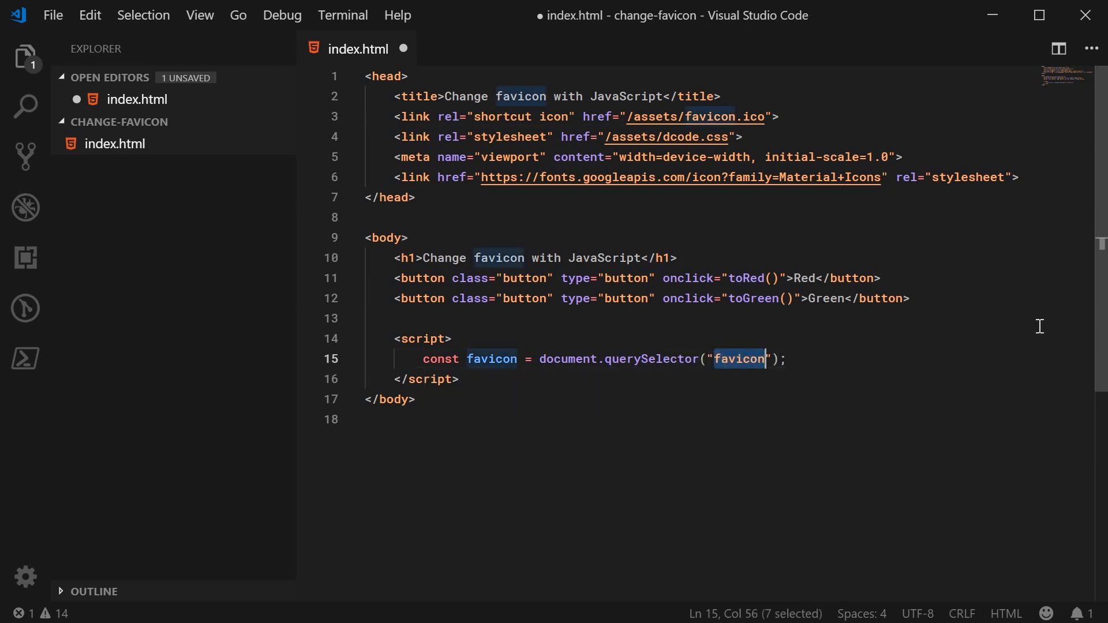
{"action": "type", "text": "link"}
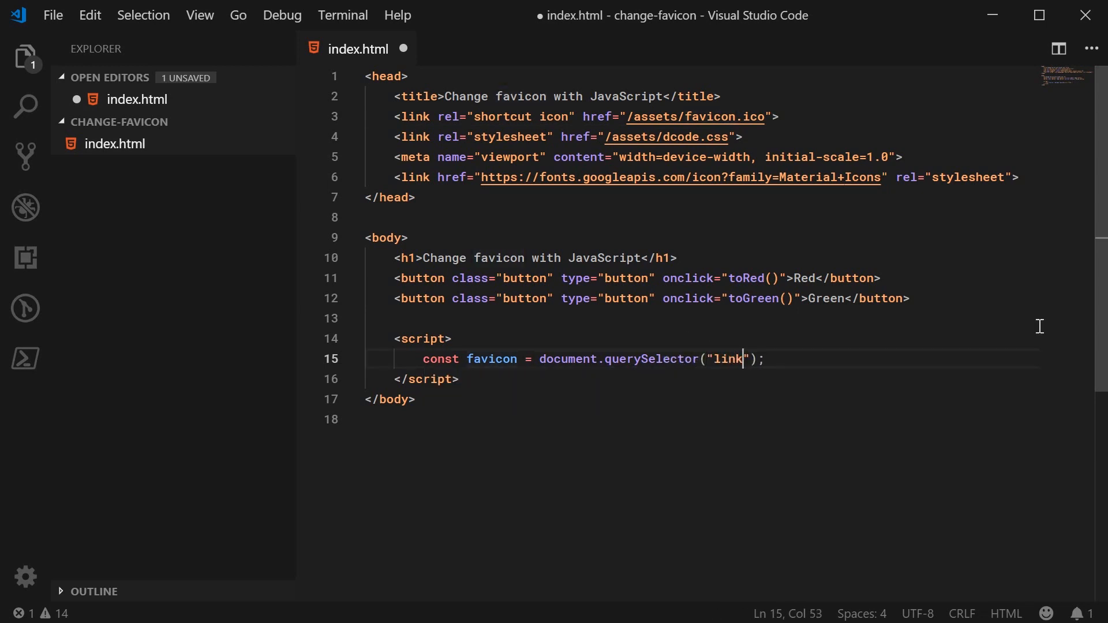
{"action": "type", "text": "[rel='s"}
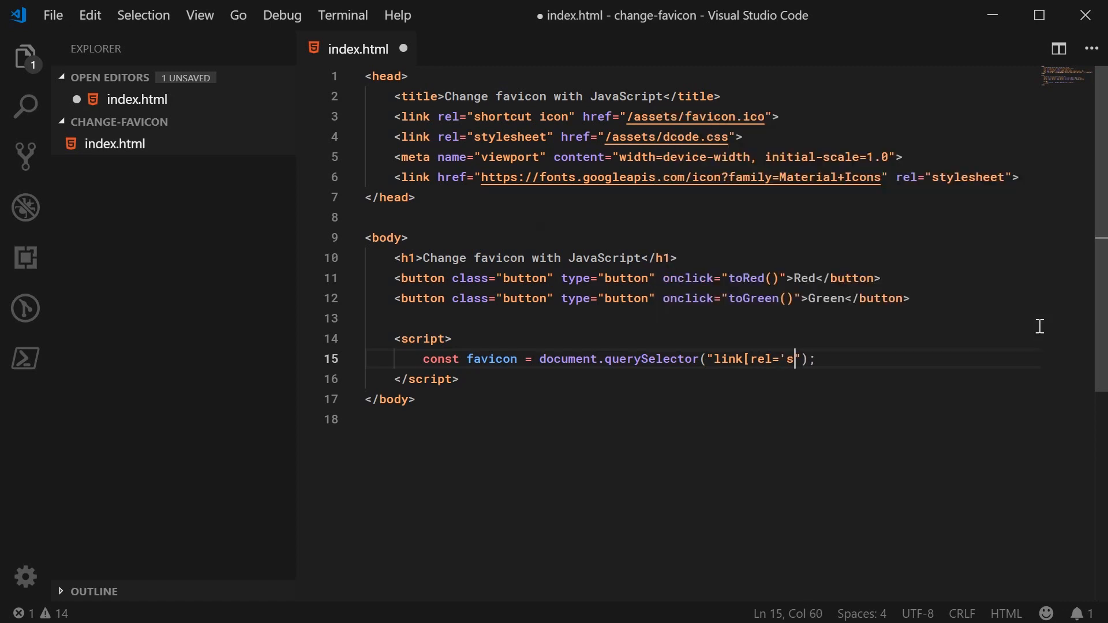
{"action": "type", "text": "hortcut icon"}
{"action": "left_click", "coordinate": [703, 117]}
{"action": "type", "text": " id=\"favicon\""}
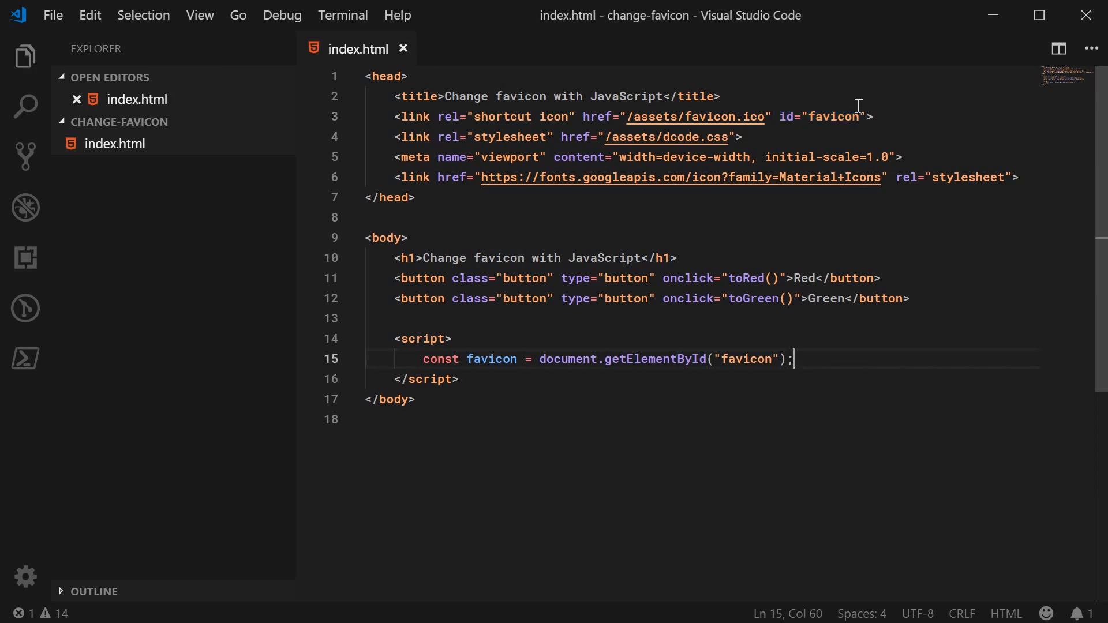
{"action": "mouse_move", "coordinate": [620, 358]}
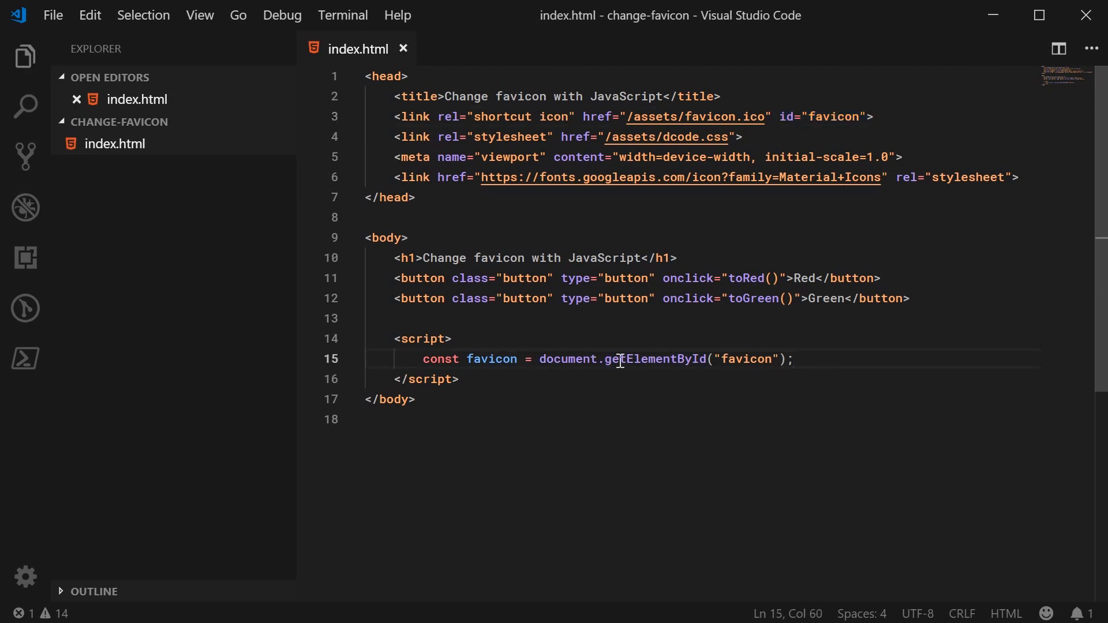
{"action": "mouse_move", "coordinate": [802, 358]}
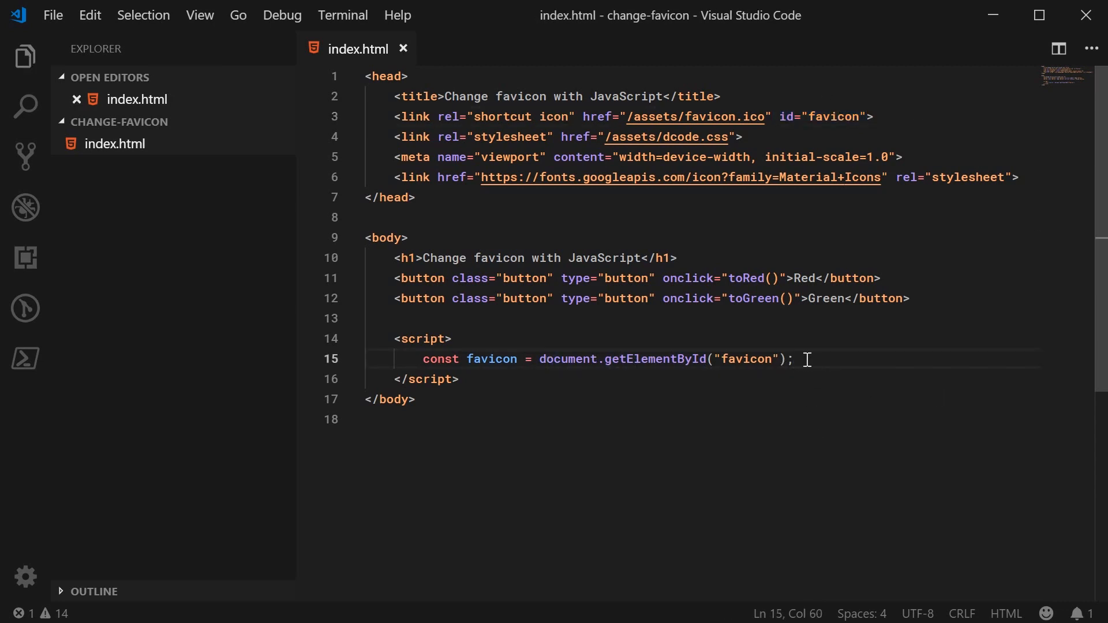
Write toRed() and toGreen() setting favicon href to /assets/favicon-red.ico and /assets/favicon.ico, and save
{"action": "key", "text": "Enter"}
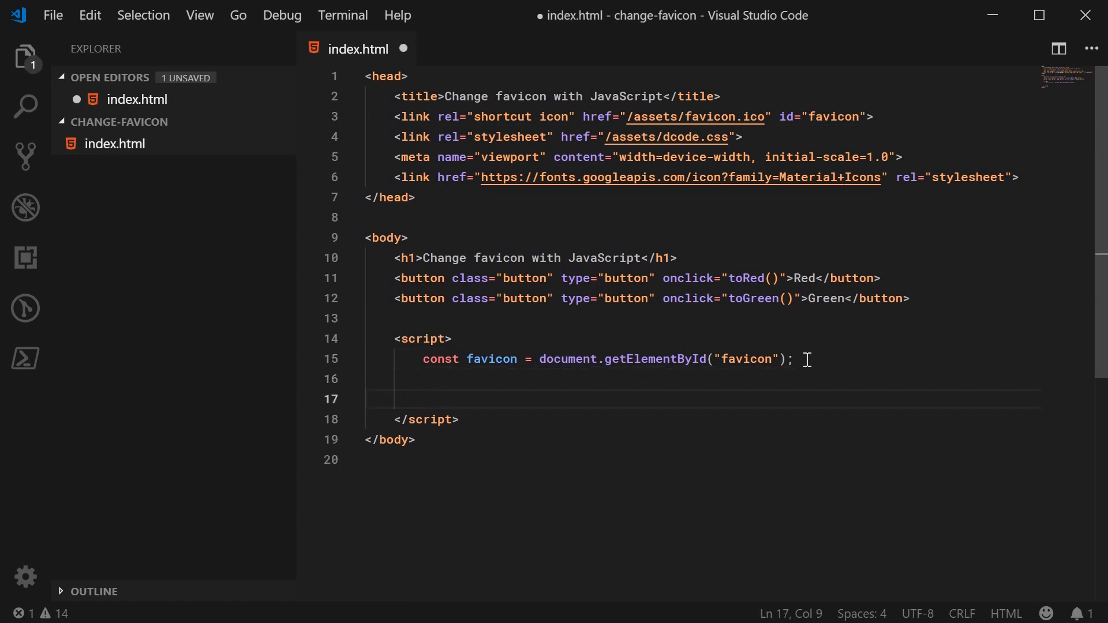
{"action": "type", "text": "function"}
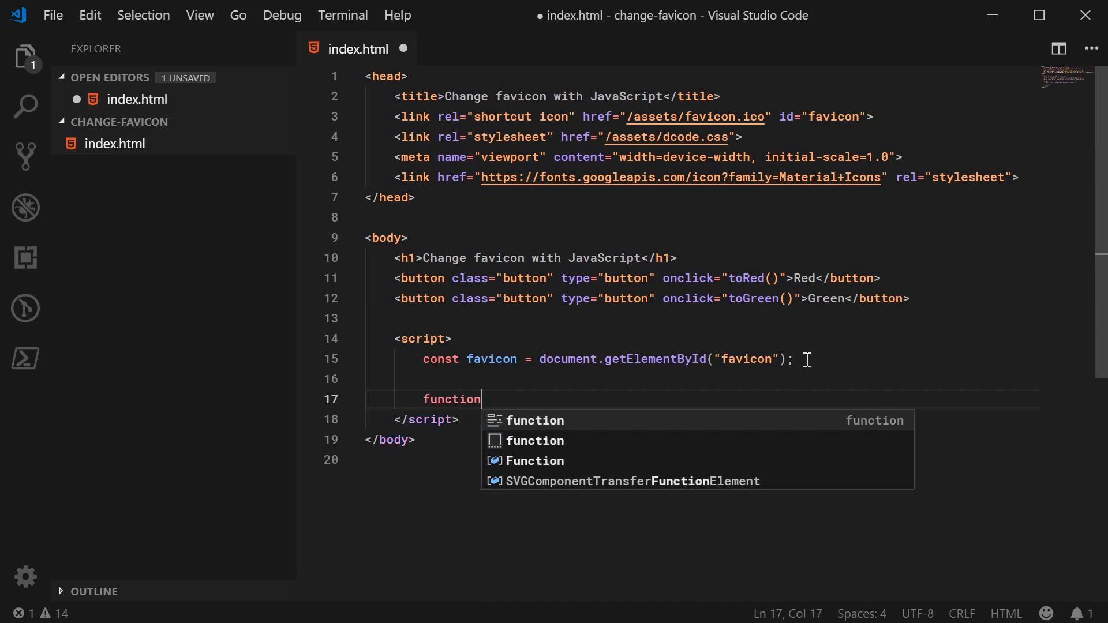
{"action": "type", "text": "toRed"}
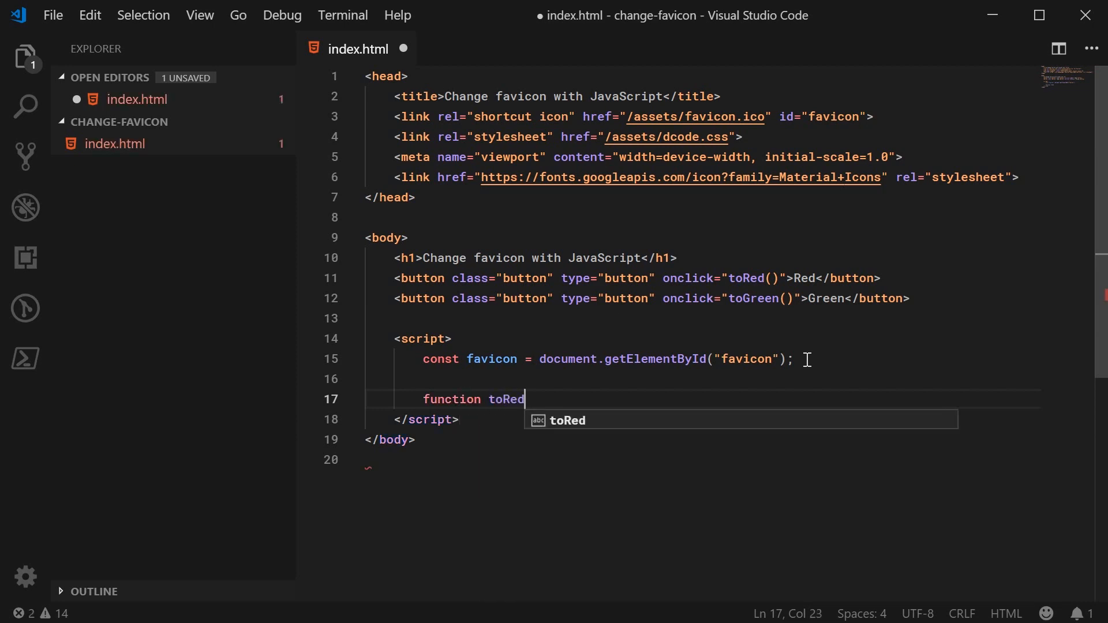
{"action": "type", "text": "() {"}
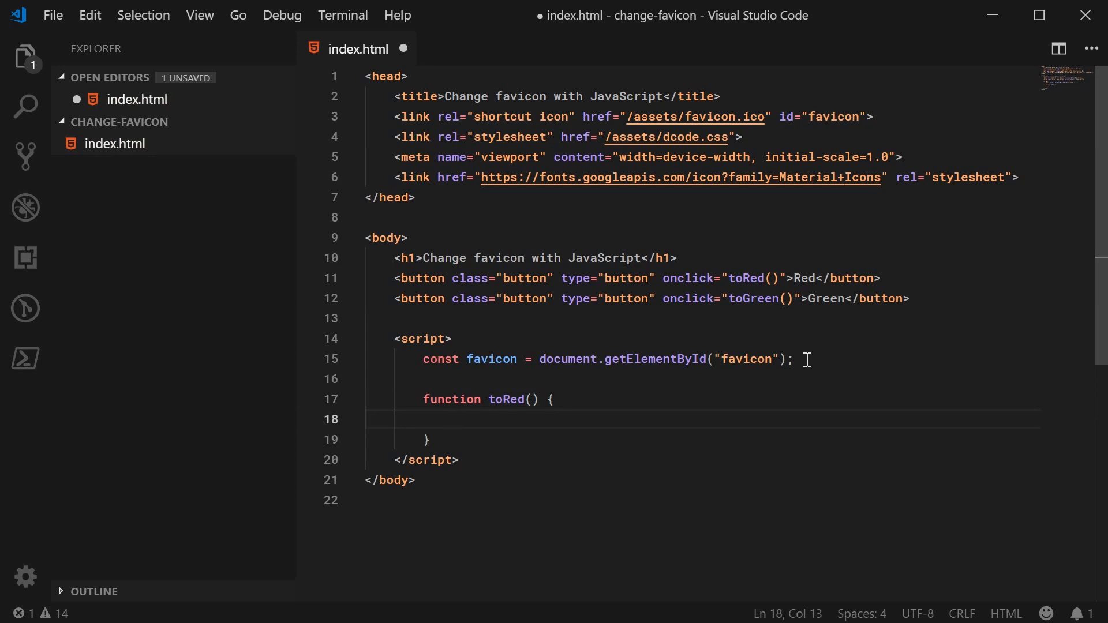
{"action": "type", "text": "favicon.setAttribute(\"href\","}
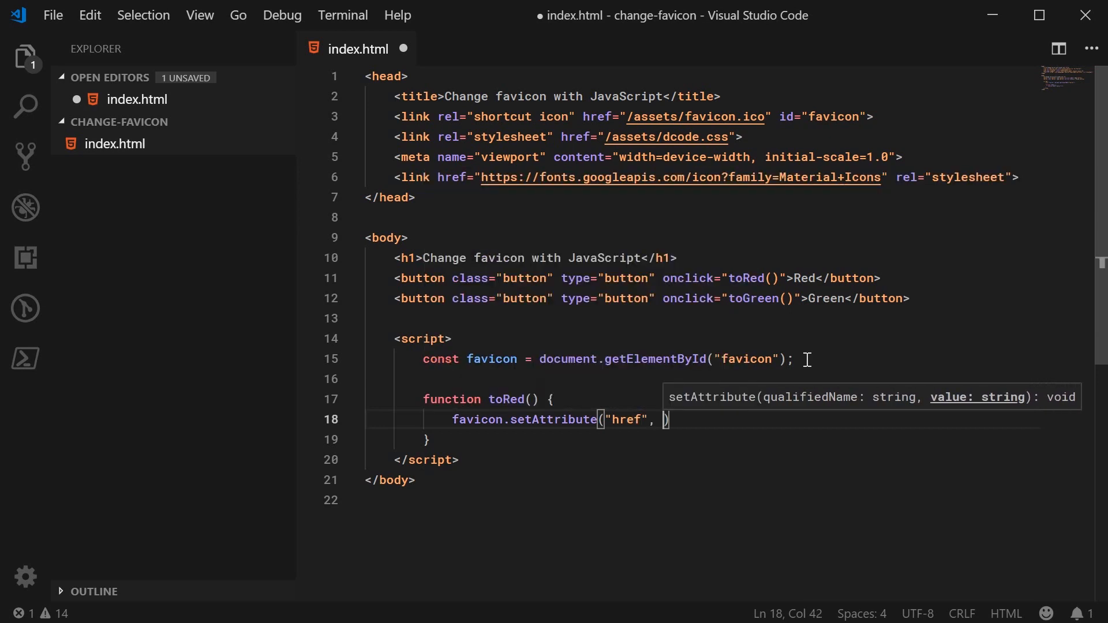
{"action": "type", "text": "/assets/f\""}
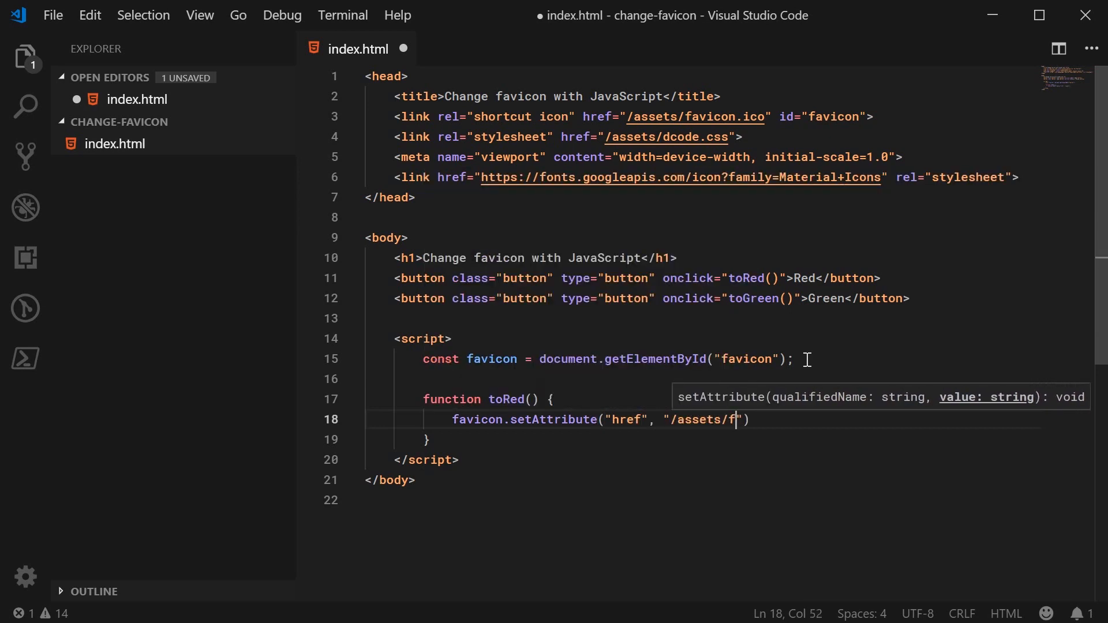
{"action": "type", "text": "avicon-red.ic"}
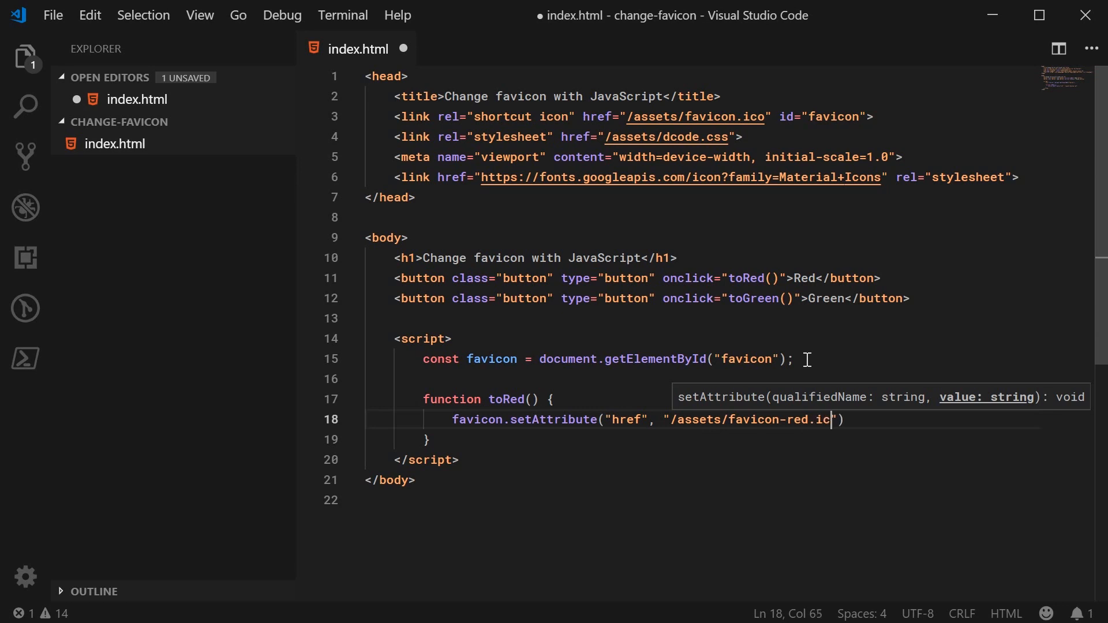
{"action": "key", "text": "ctrl+s"}
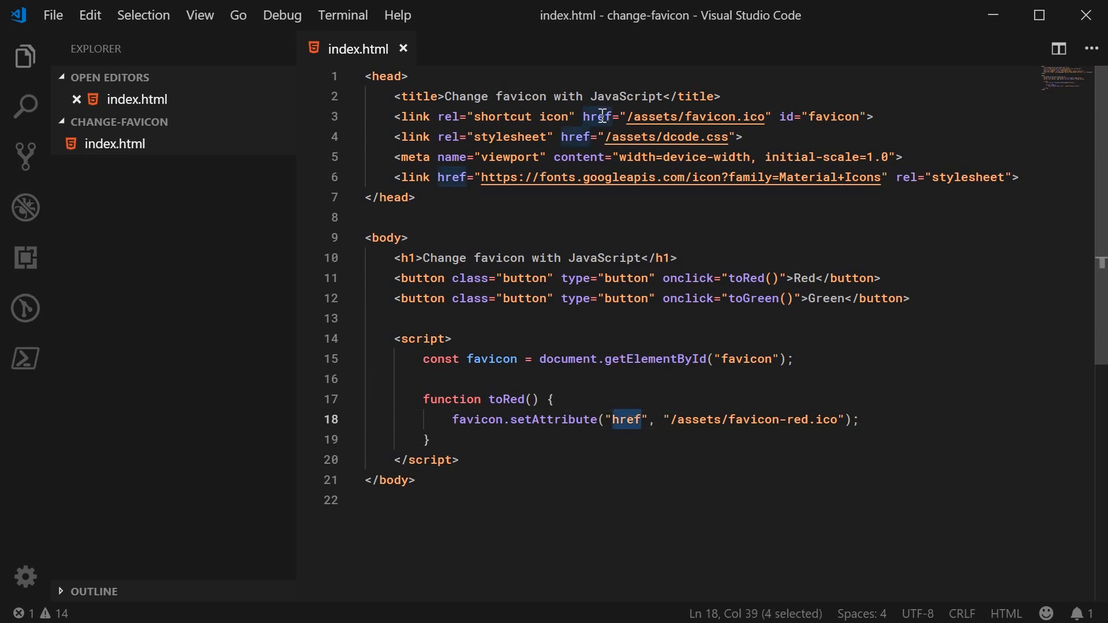
{"action": "mouse_move", "coordinate": [711, 116]}
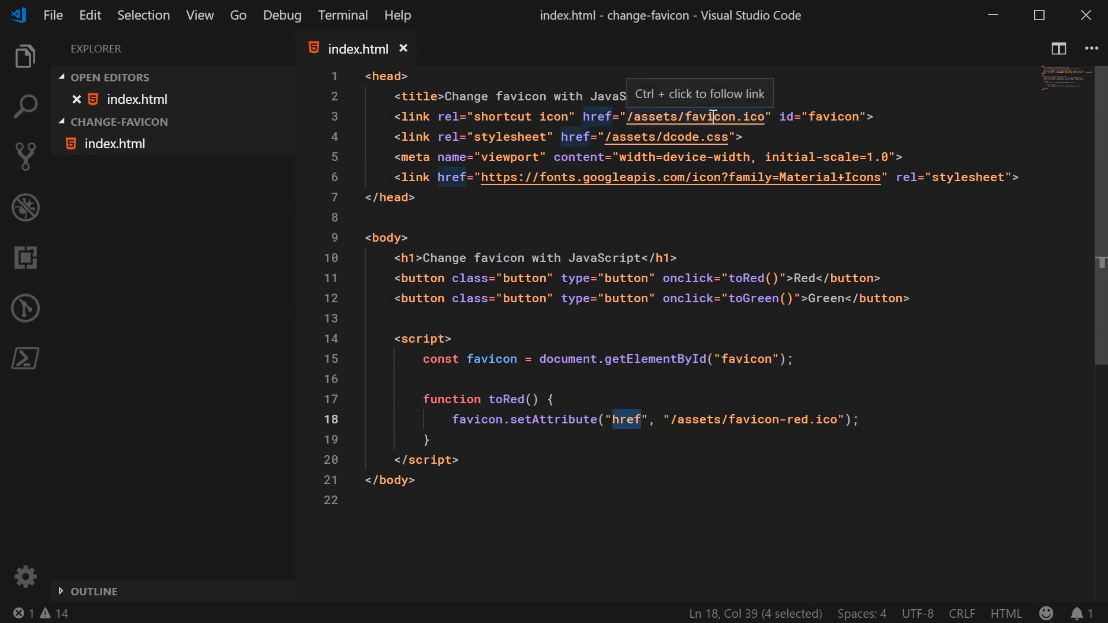
{"action": "mouse_move", "coordinate": [692, 402]}
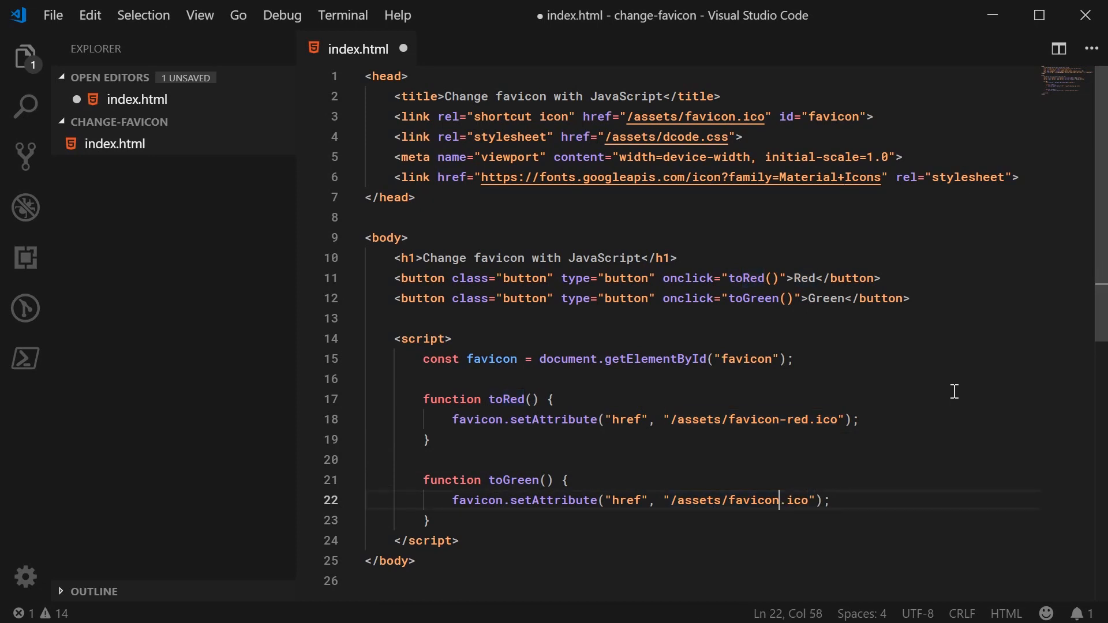
{"action": "key", "text": "ctrl+s"}
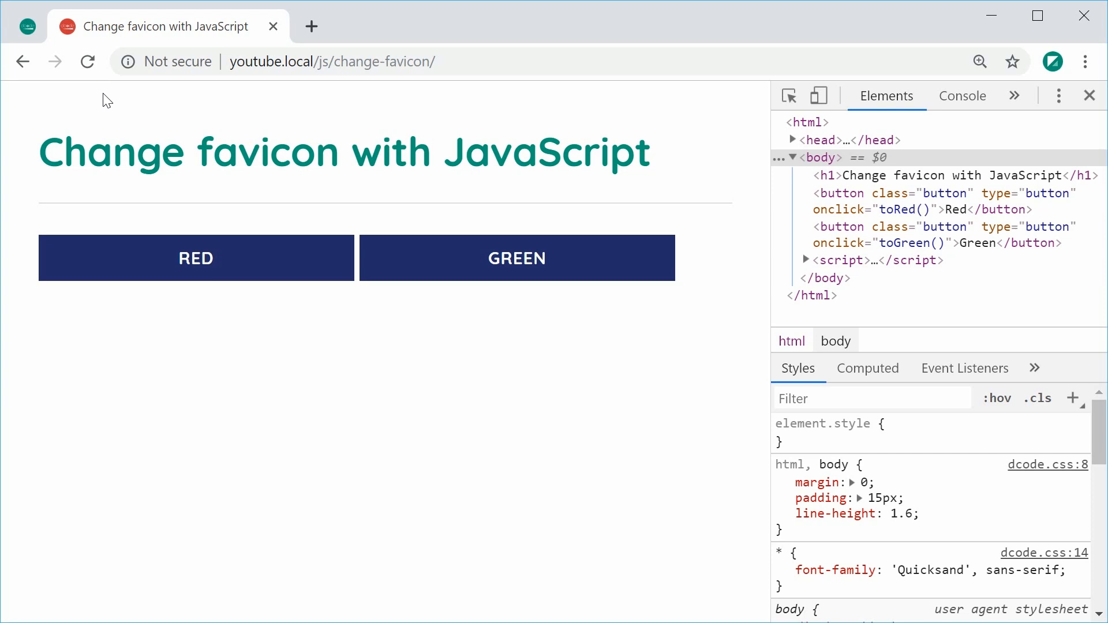
{"action": "mouse_move", "coordinate": [379, 531]}
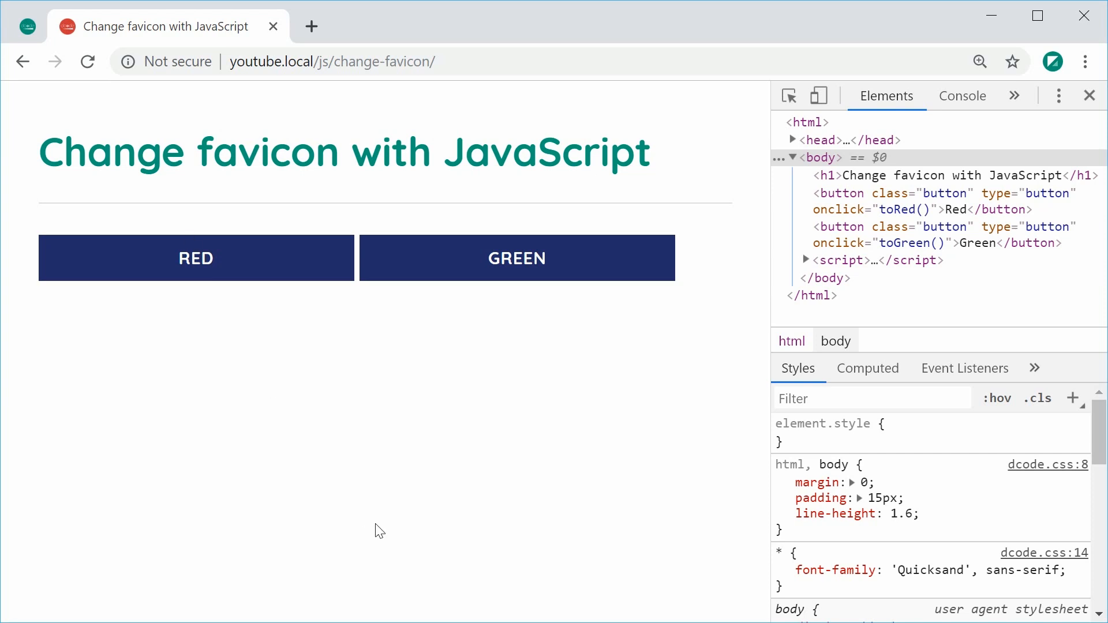